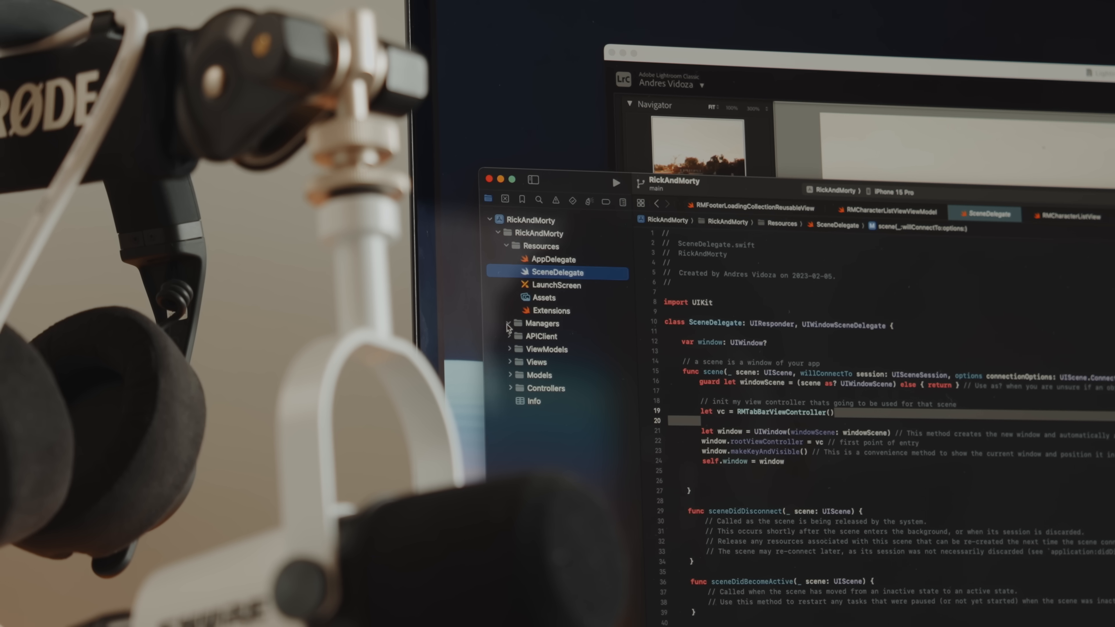
# Browse the Discord server and switch from the general channel to #dev-chat.
pyautogui.click(510, 337)
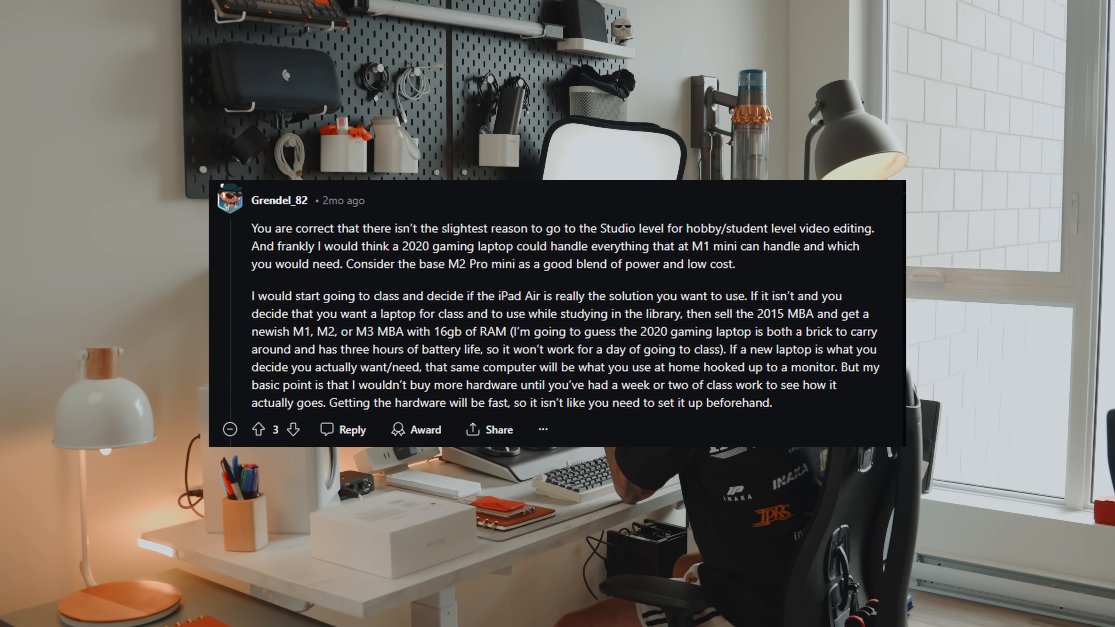
pyautogui.scroll(-3)
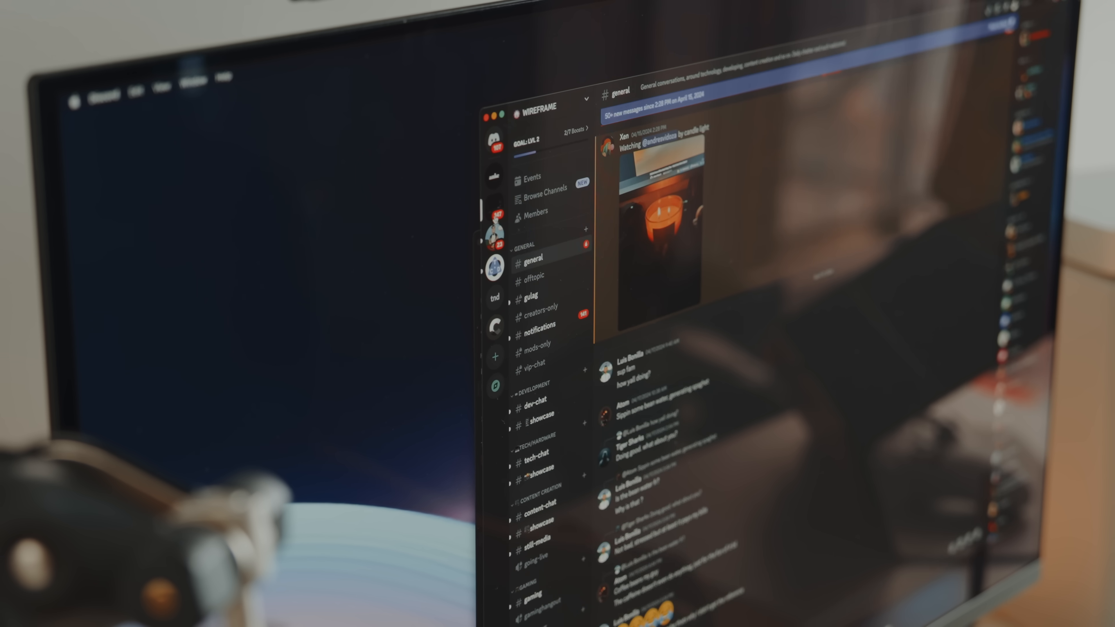
pyautogui.scroll(-3)
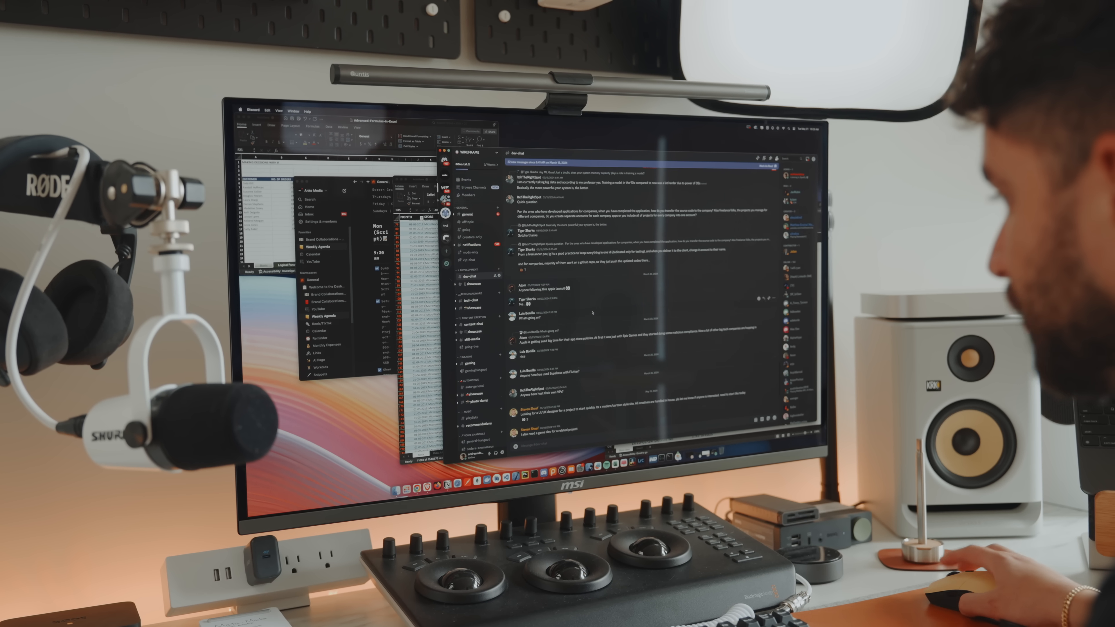
pyautogui.scroll(-3)
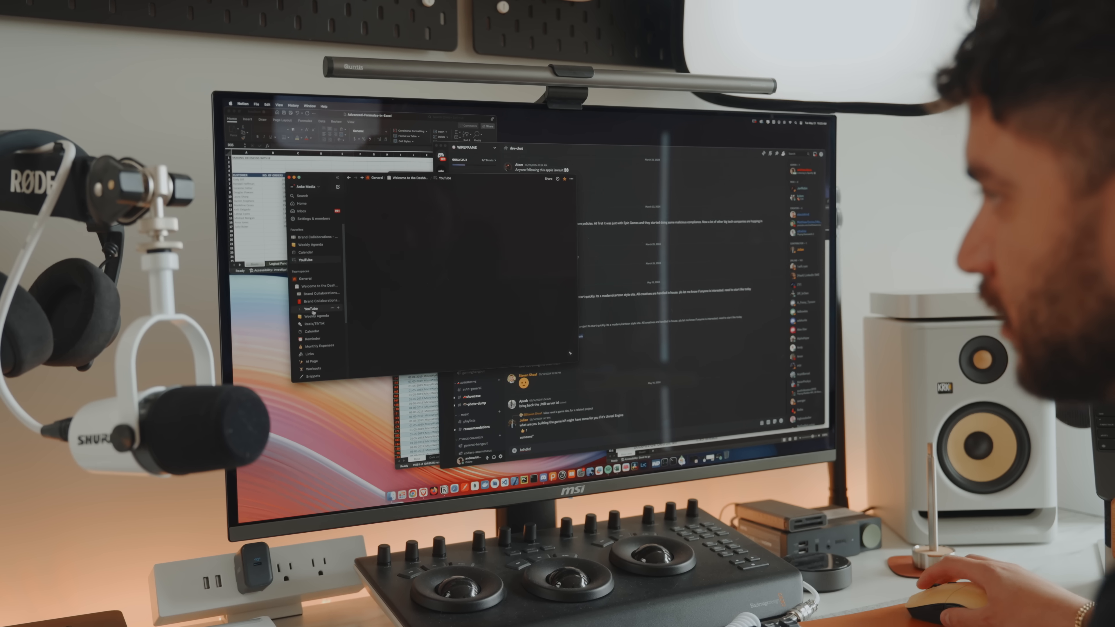
pyautogui.click(304, 259)
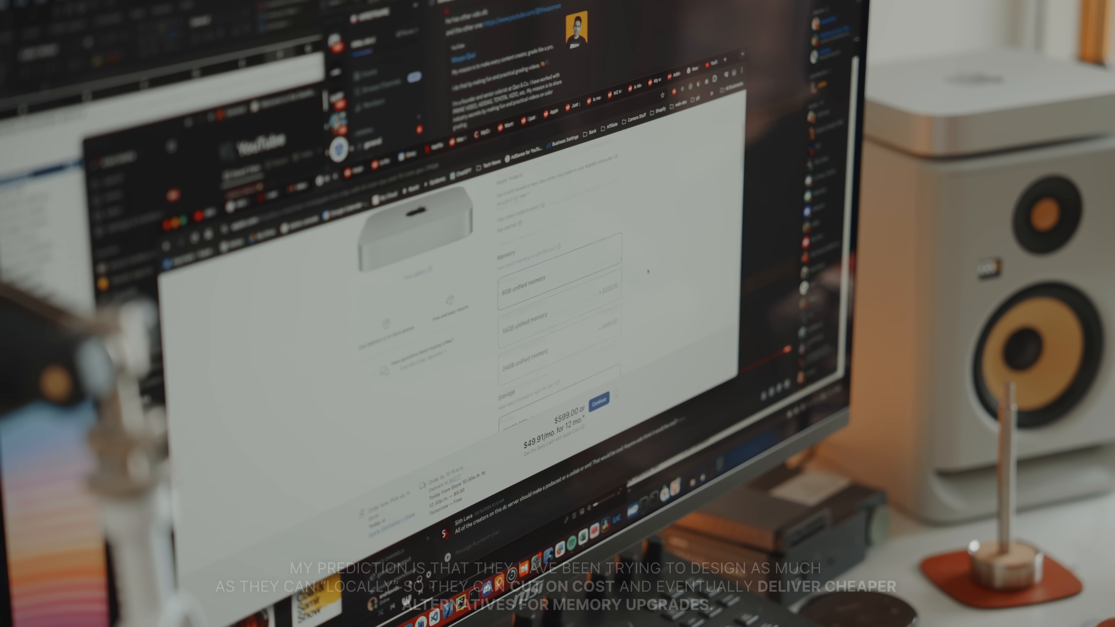
# Upgrade the Mac mini's memory and storage, raising the price from $599 to $999.
pyautogui.scroll(-3)
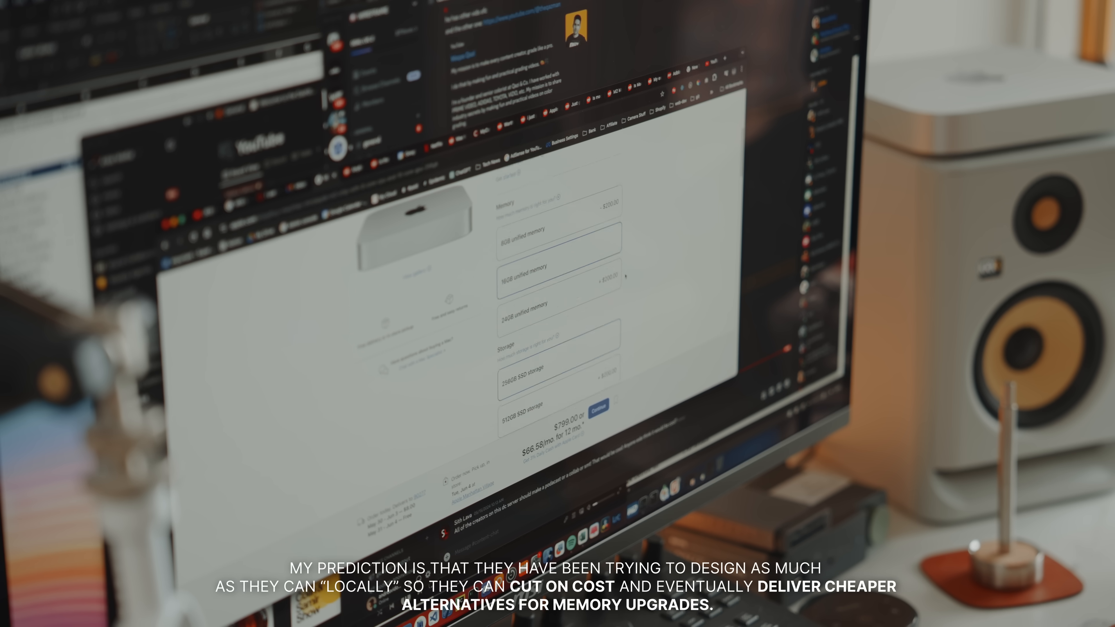
pyautogui.scroll(-3)
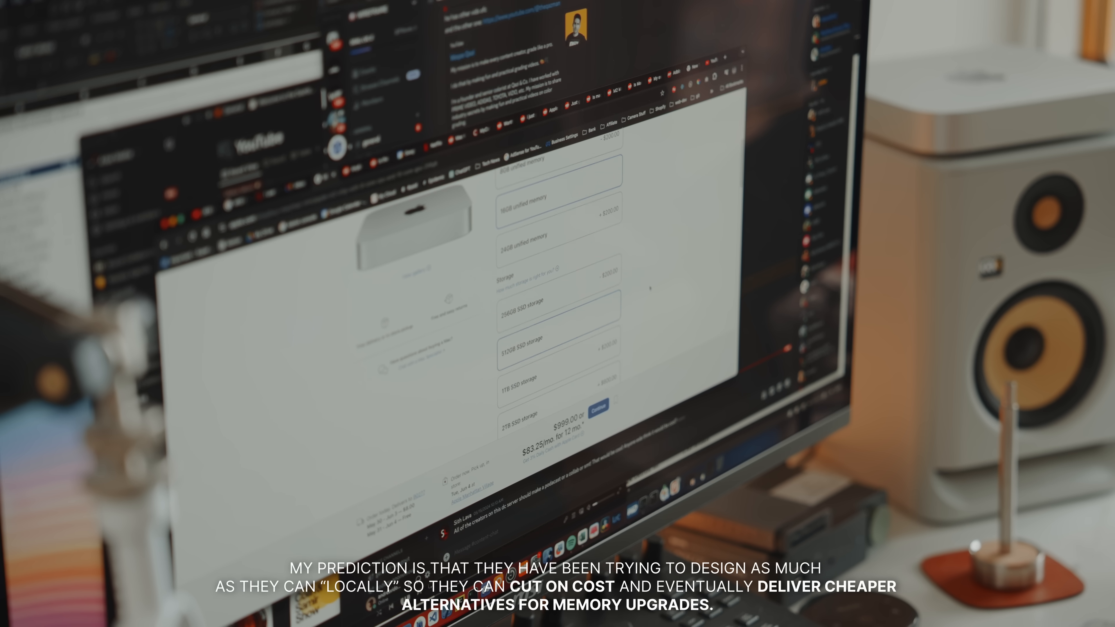
pyautogui.scroll(3)
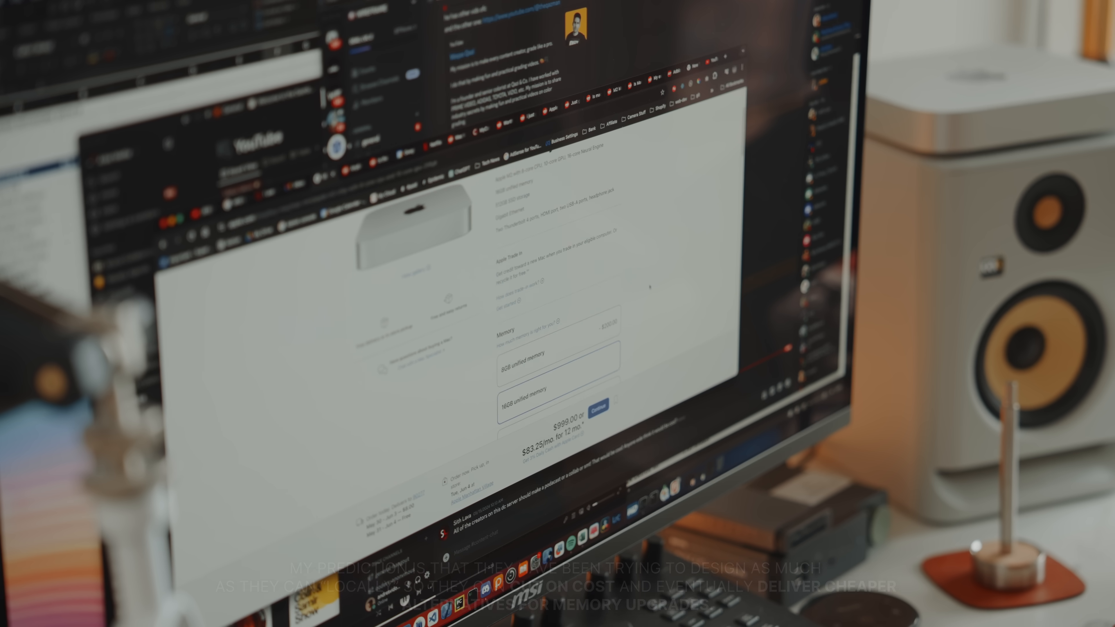